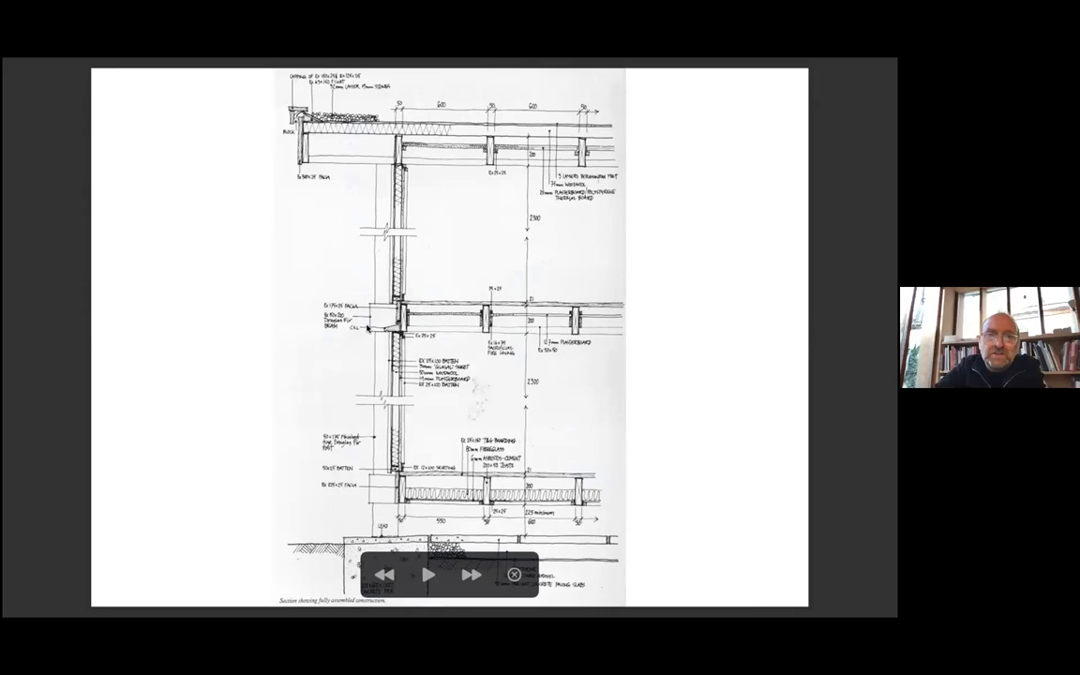
{"action": "mouse_move", "coordinate": [375, 493]}
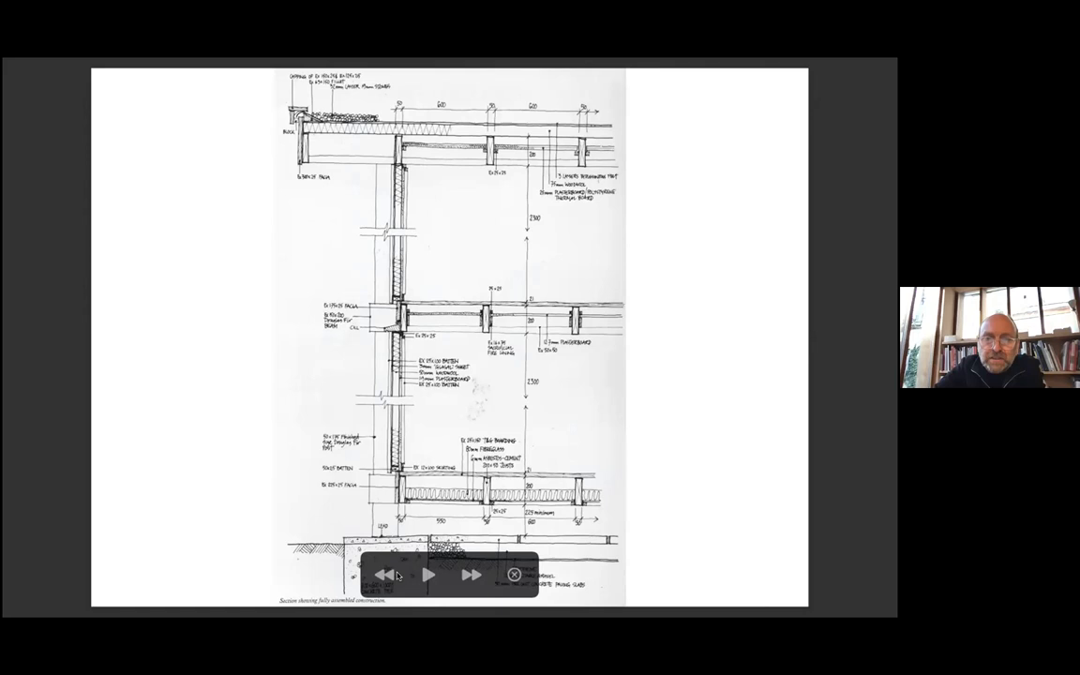
{"action": "mouse_move", "coordinate": [488, 503]}
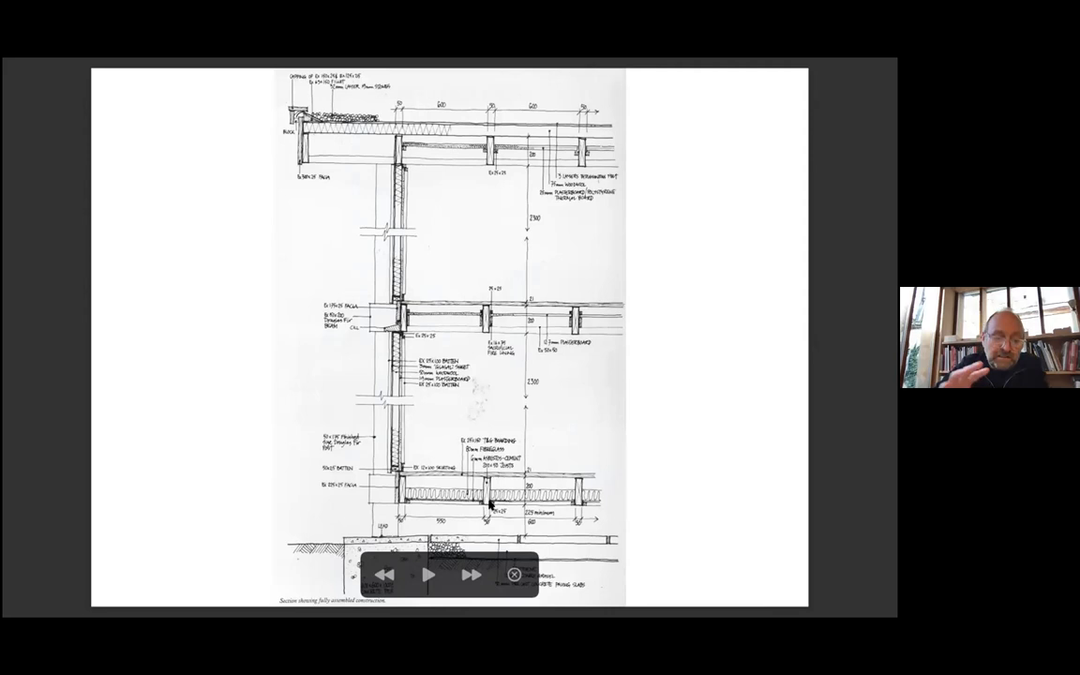
Step: Advance from the wall section drawing to the handwritten wall and finish materials table
{"action": "left_click", "coordinate": [514, 574]}
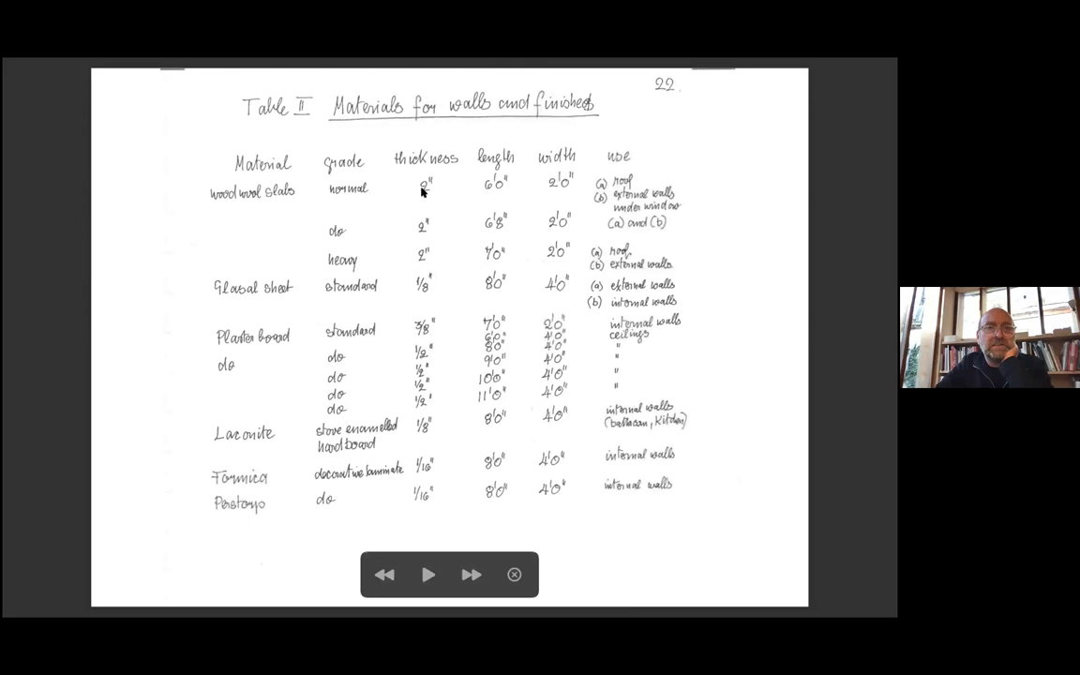
{"action": "mouse_move", "coordinate": [529, 272]}
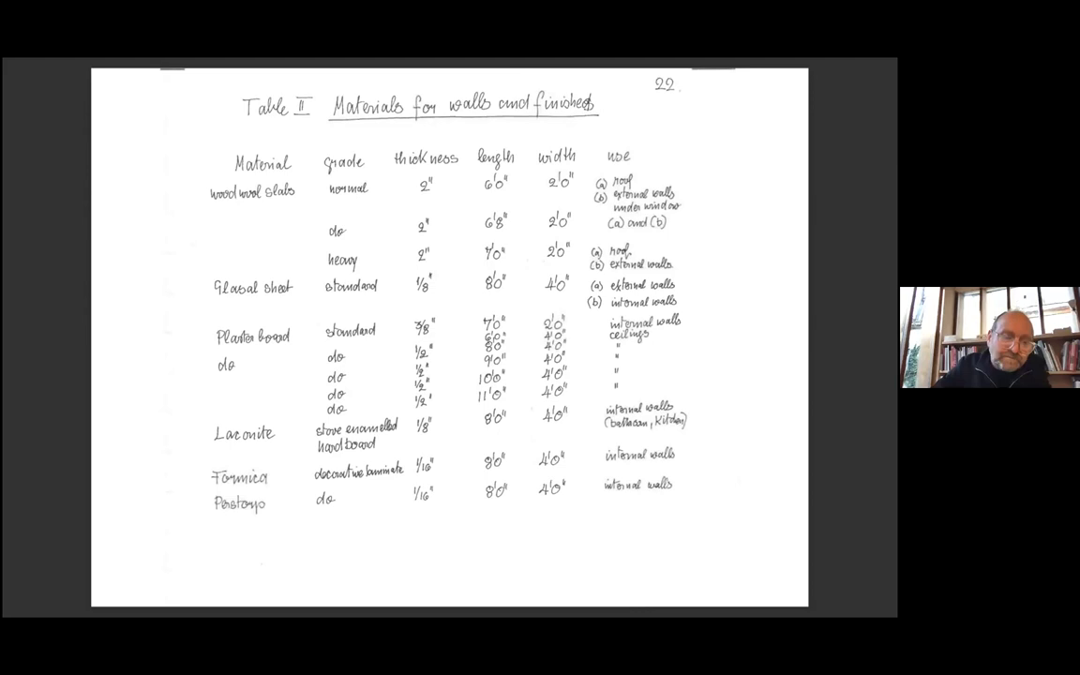
{"action": "mouse_move", "coordinate": [551, 185]}
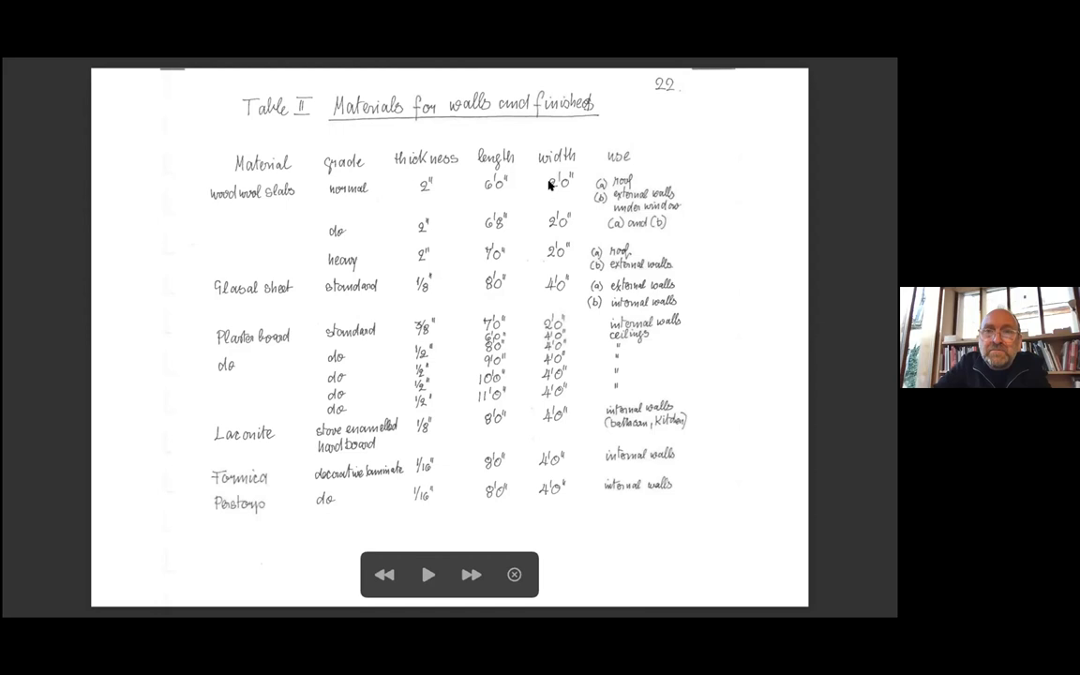
{"action": "mouse_move", "coordinate": [442, 253]}
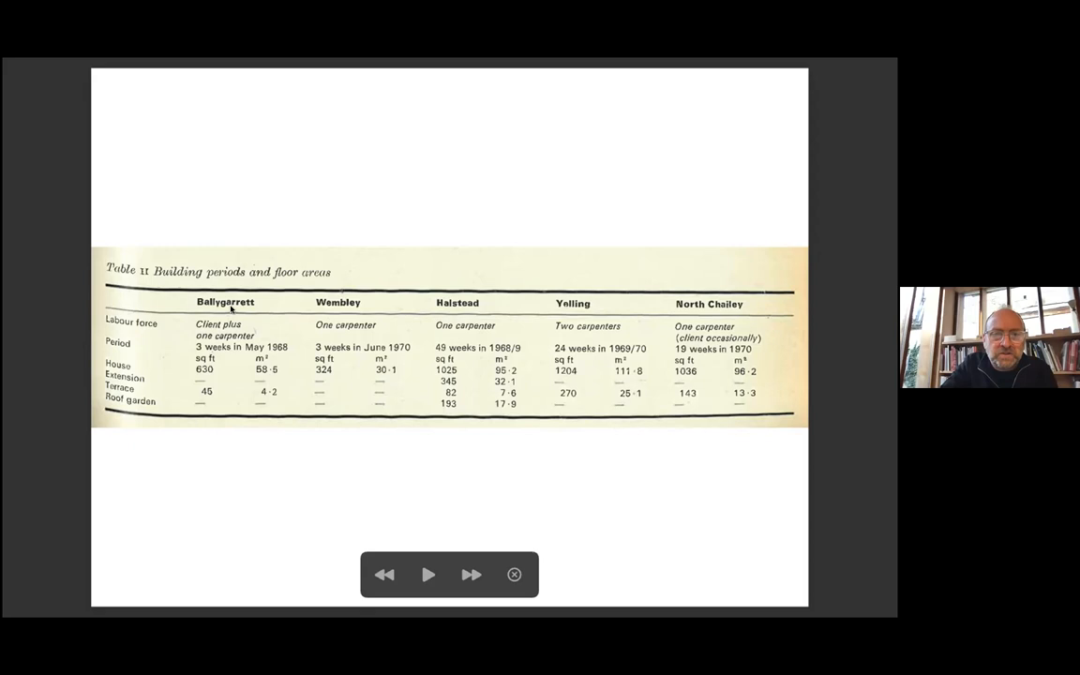
{"action": "mouse_move", "coordinate": [195, 333]}
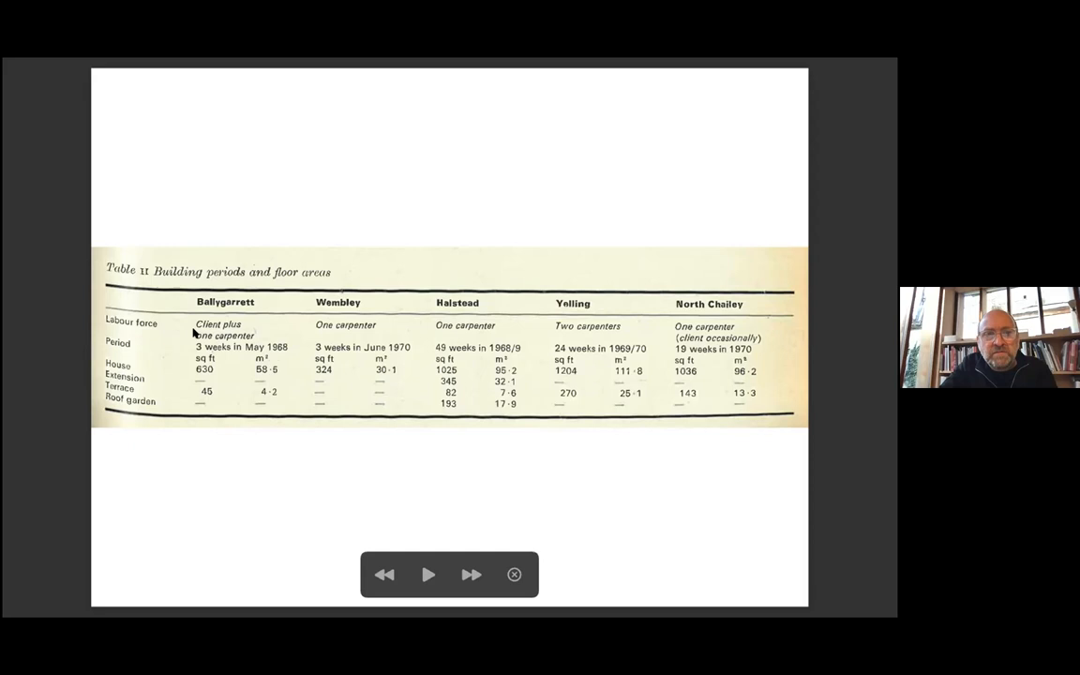
{"action": "mouse_move", "coordinate": [647, 345]}
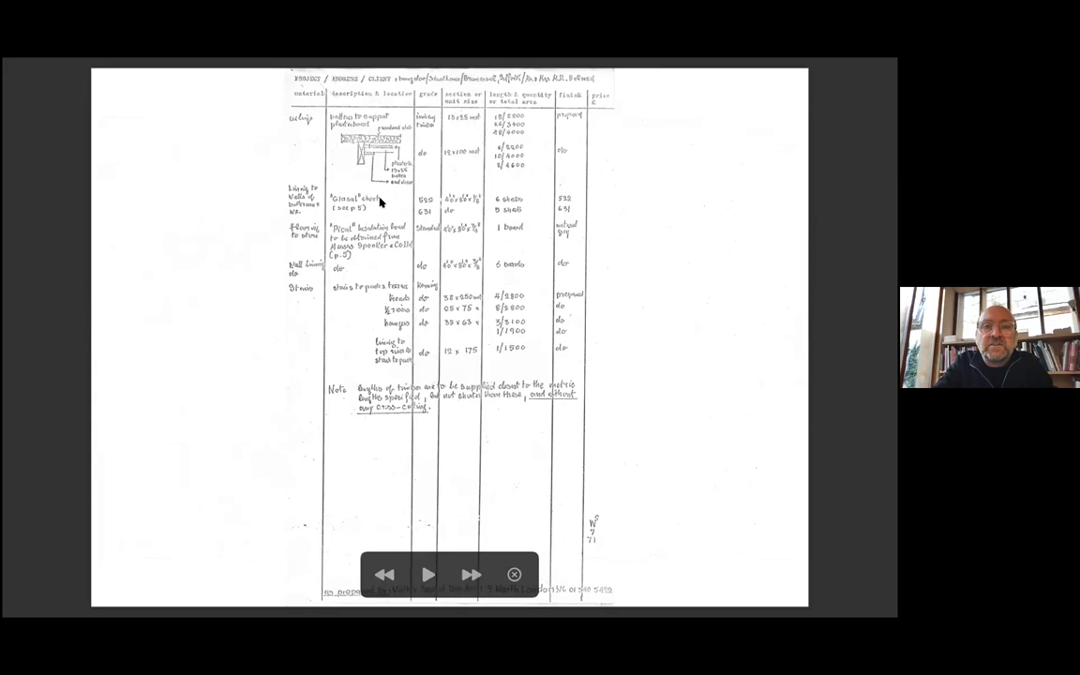
{"action": "mouse_move", "coordinate": [622, 311]}
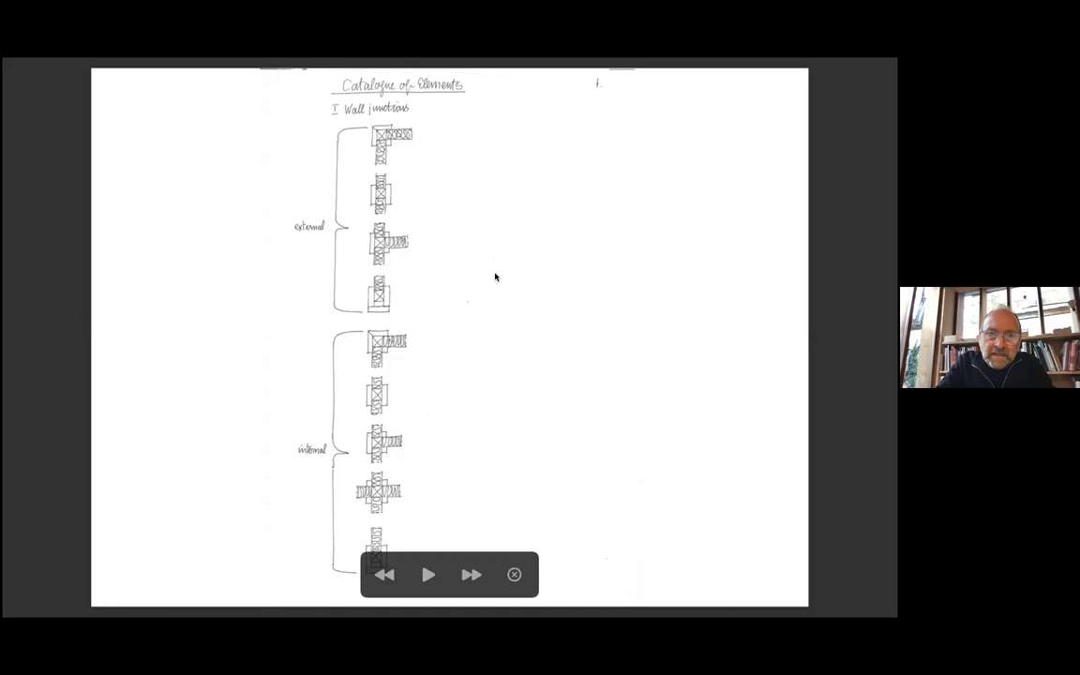
{"action": "mouse_move", "coordinate": [446, 480]}
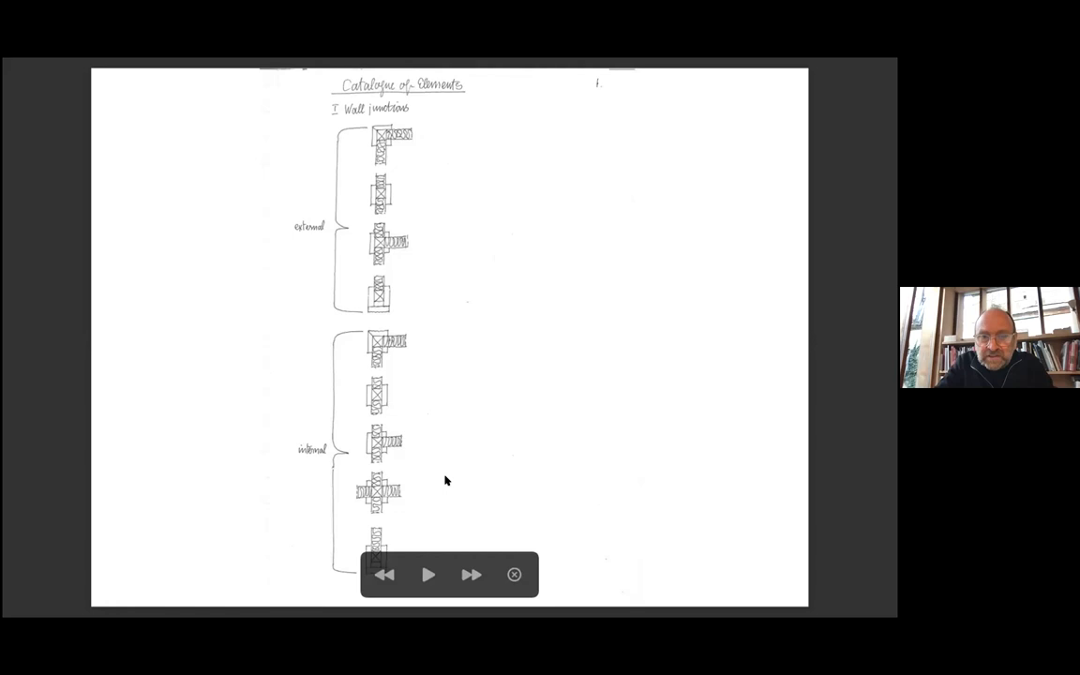
{"action": "mouse_move", "coordinate": [401, 192]}
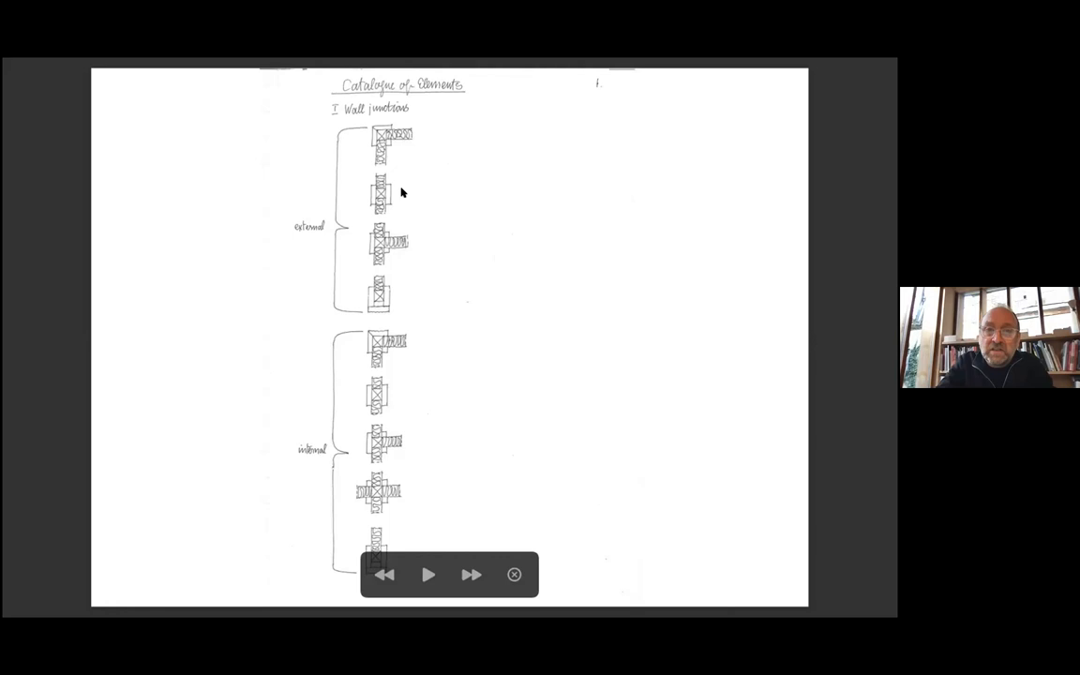
{"action": "mouse_move", "coordinate": [408, 307]}
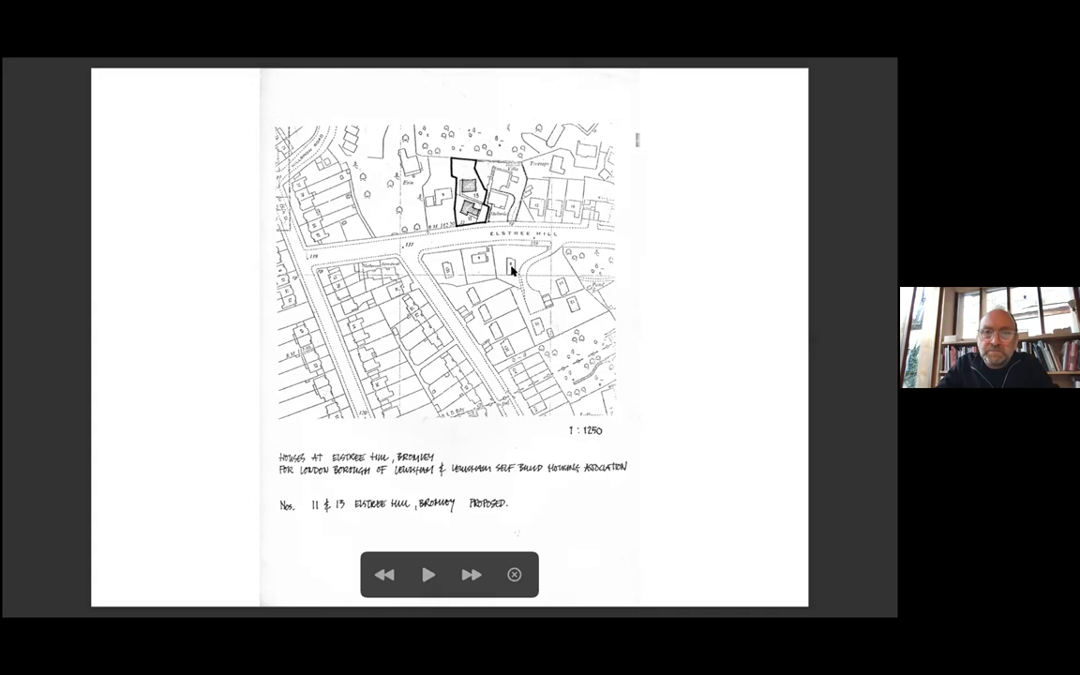
{"action": "mouse_move", "coordinate": [484, 270]}
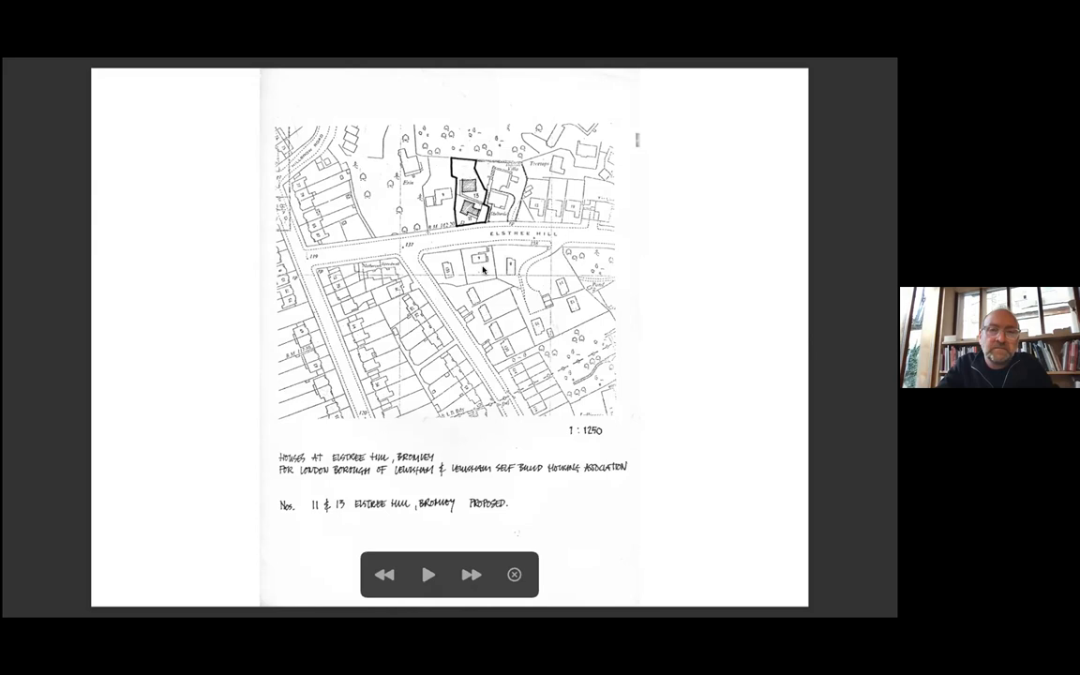
Step: Advance through two more site location maps showing outlined house plots along an avenue
{"action": "left_click", "coordinate": [471, 574]}
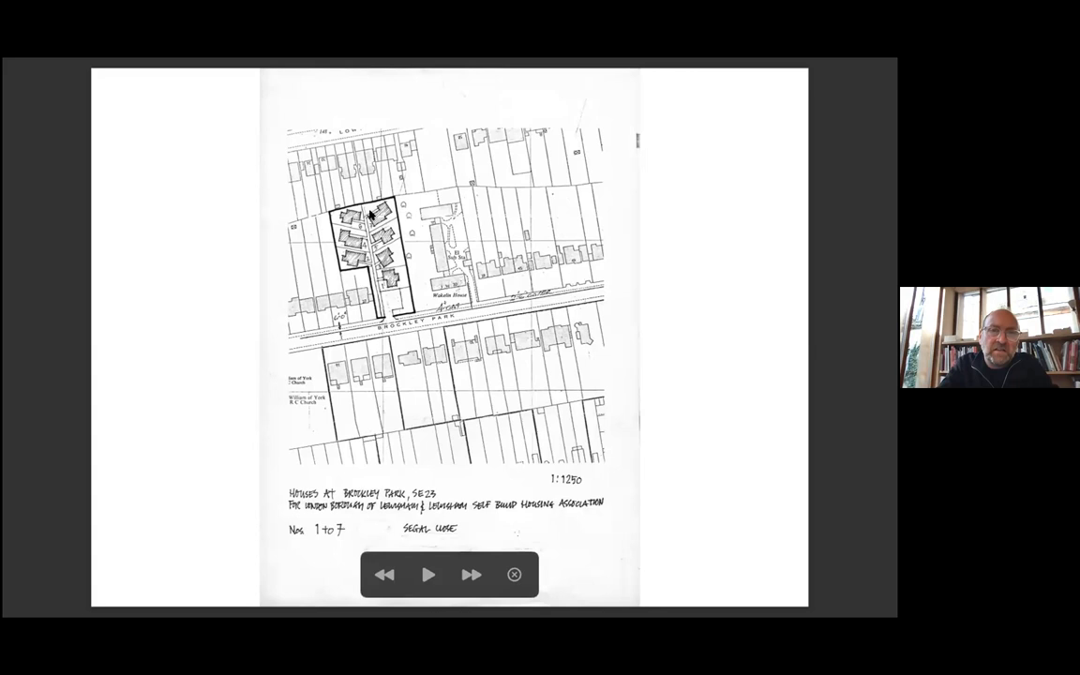
{"action": "mouse_move", "coordinate": [392, 302]}
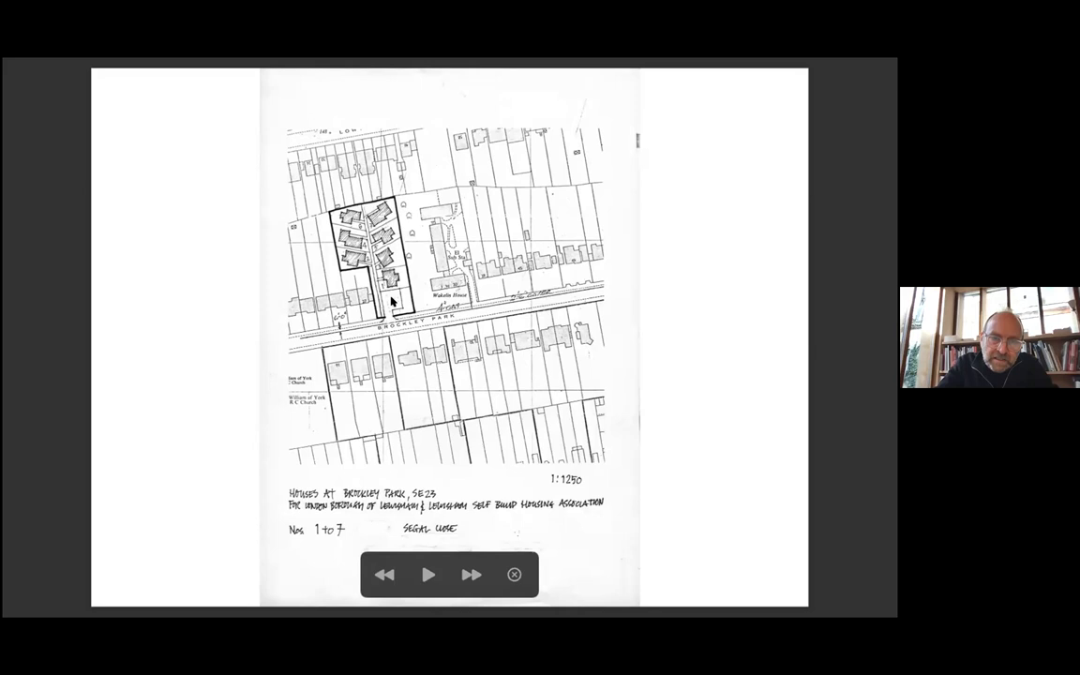
{"action": "mouse_move", "coordinate": [371, 304]}
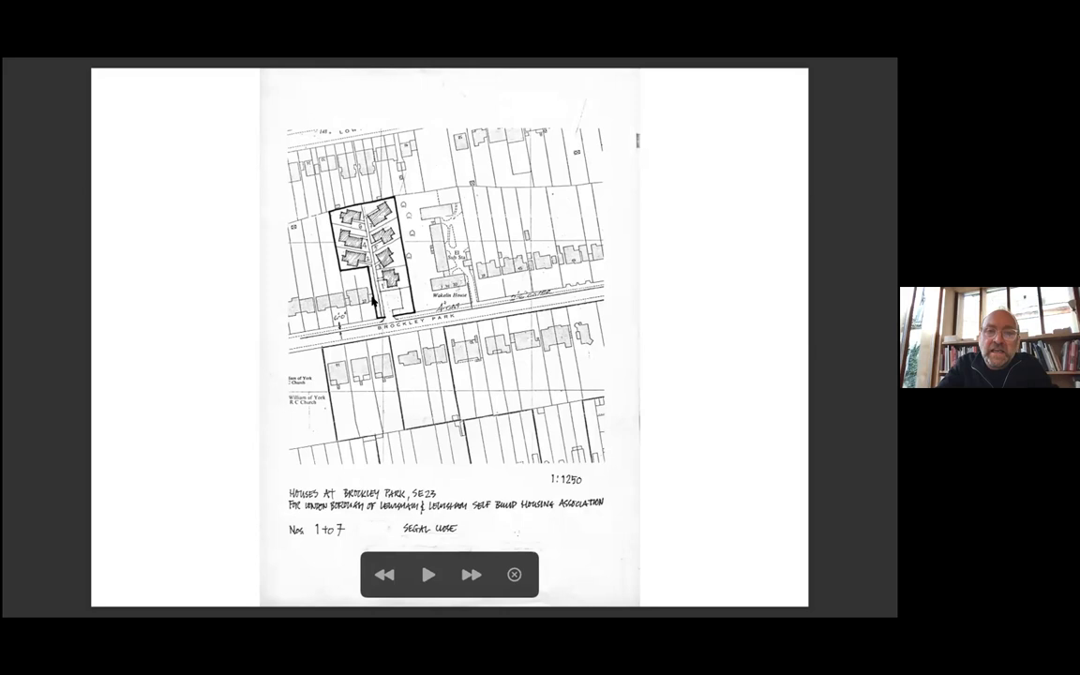
{"action": "left_click", "coordinate": [471, 574]}
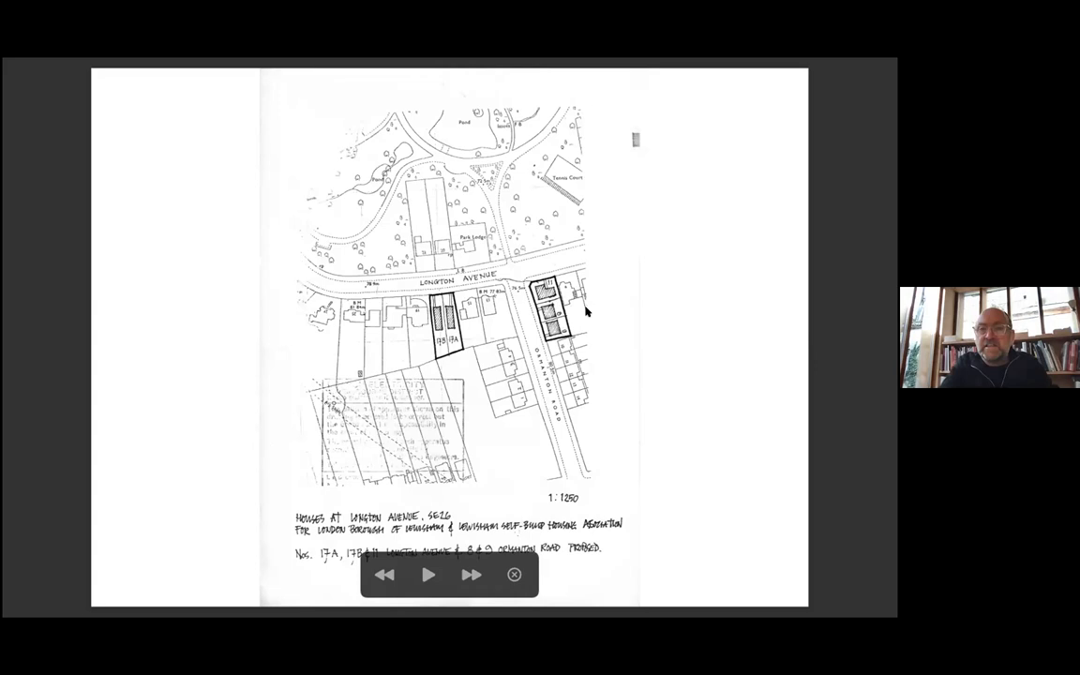
{"action": "mouse_move", "coordinate": [427, 330]}
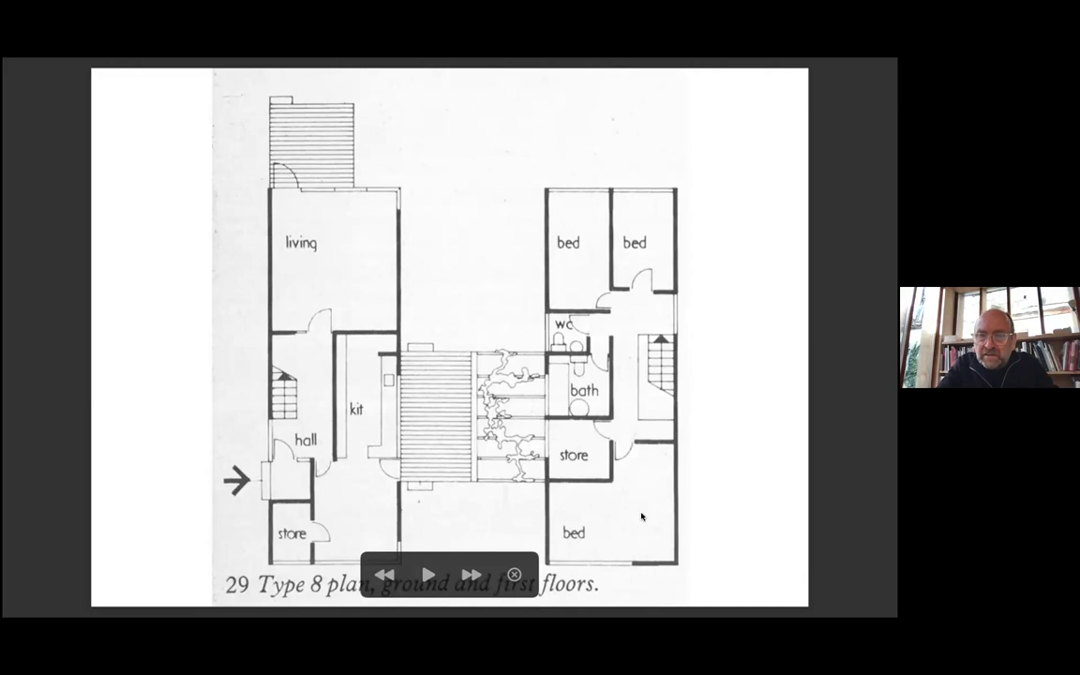
Step: Advance from the Type 8 ground and first floor plan to the dimensioned roof plan drawing
{"action": "left_click", "coordinate": [472, 574]}
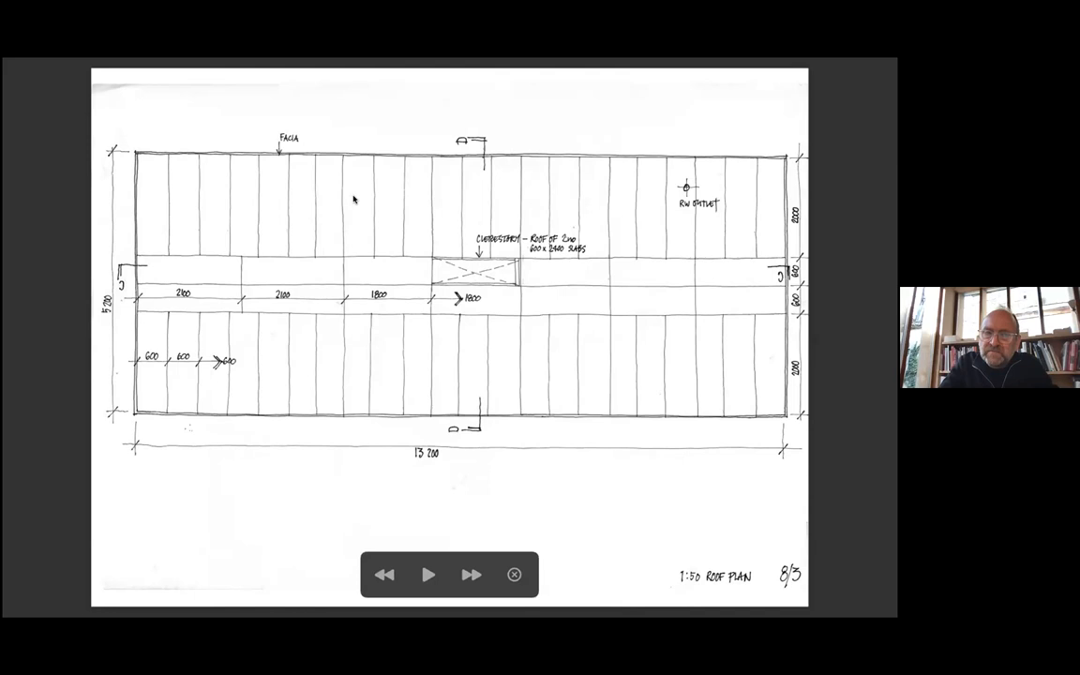
{"action": "left_click", "coordinate": [471, 574]}
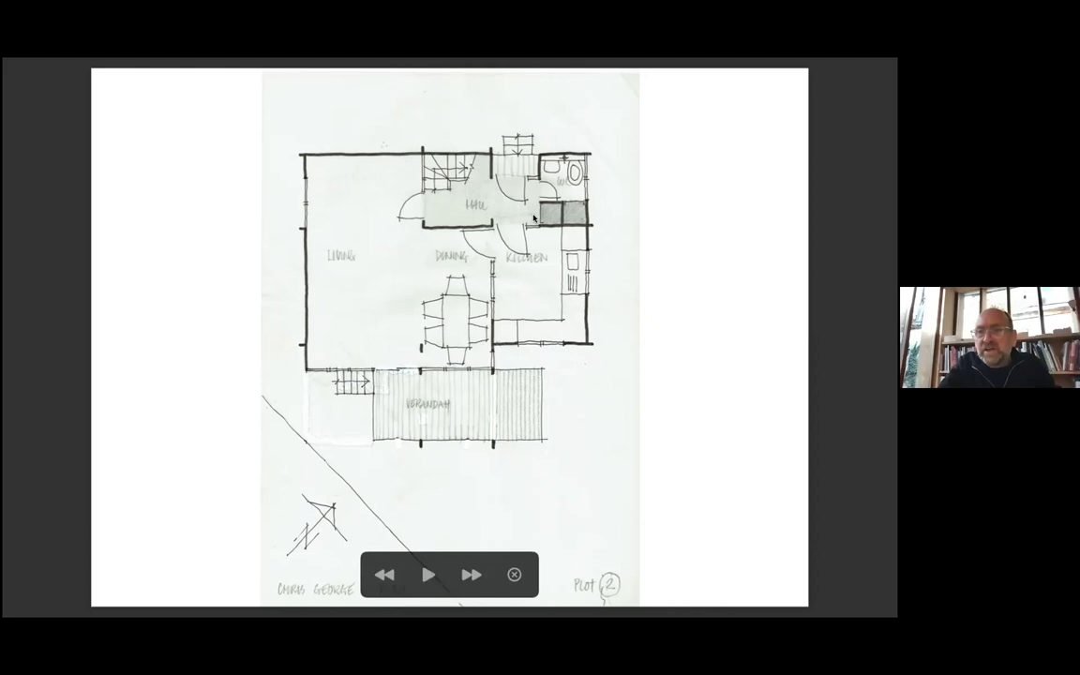
{"action": "left_click", "coordinate": [471, 574]}
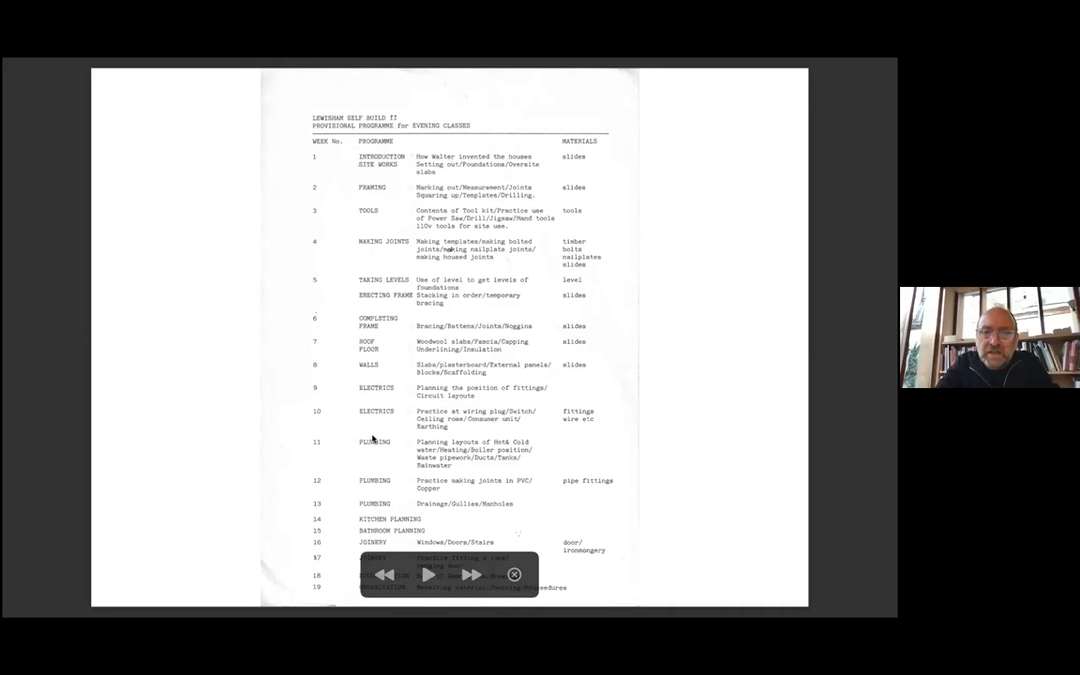
{"action": "mouse_move", "coordinate": [399, 468]}
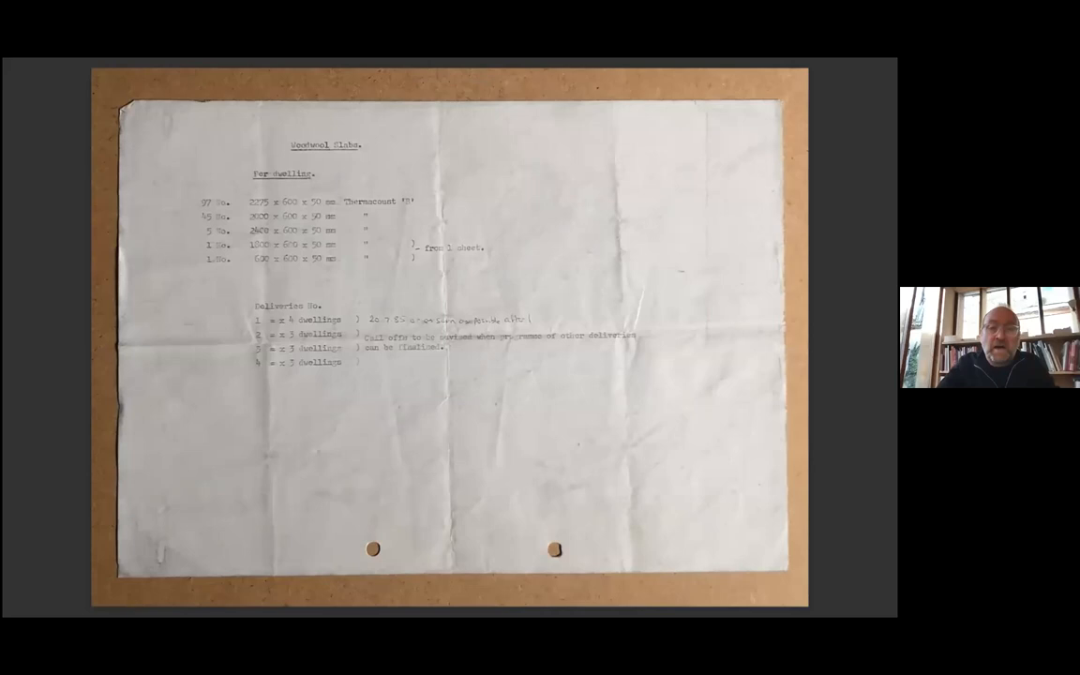
{"action": "mouse_move", "coordinate": [384, 338]}
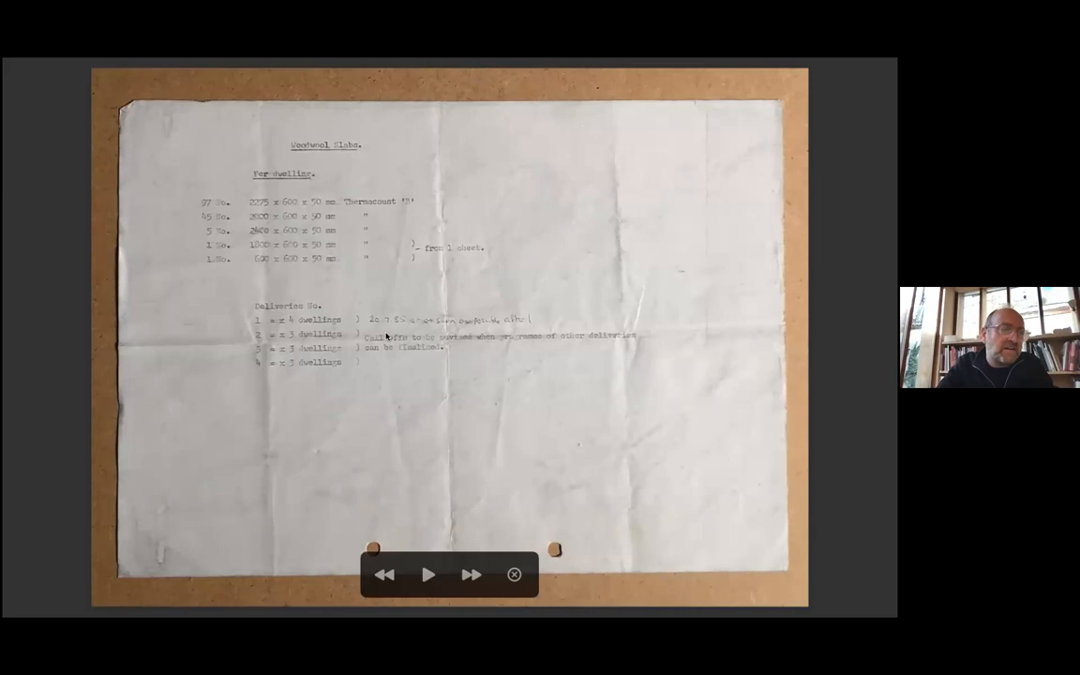
{"action": "mouse_move", "coordinate": [285, 198]}
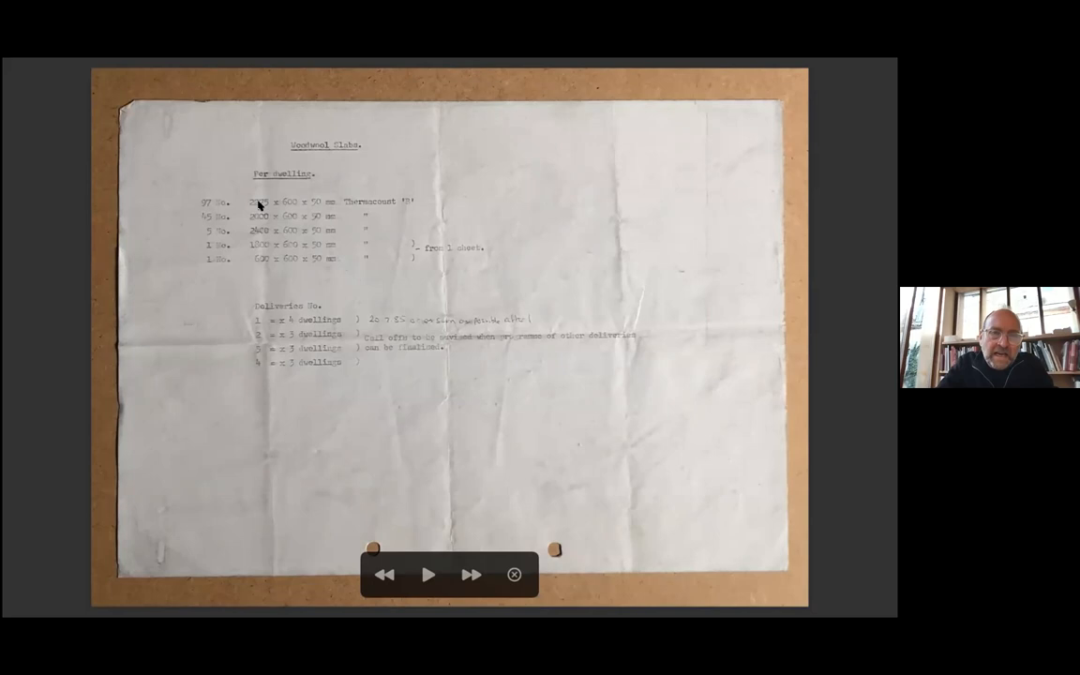
{"action": "mouse_move", "coordinate": [240, 193]}
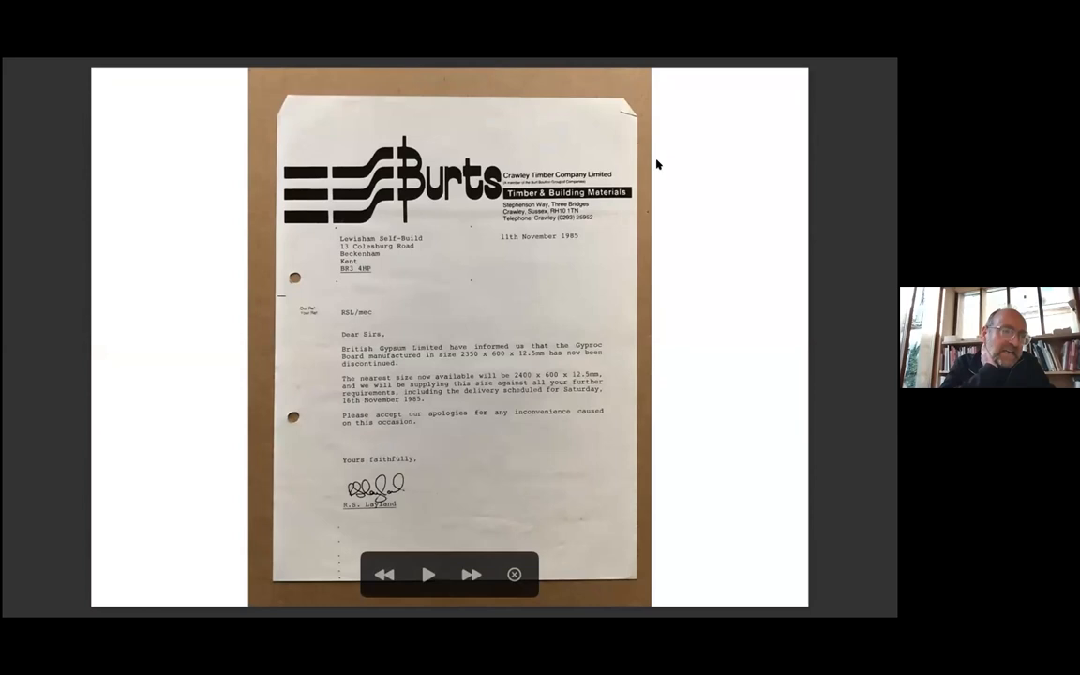
{"action": "mouse_move", "coordinate": [497, 345]}
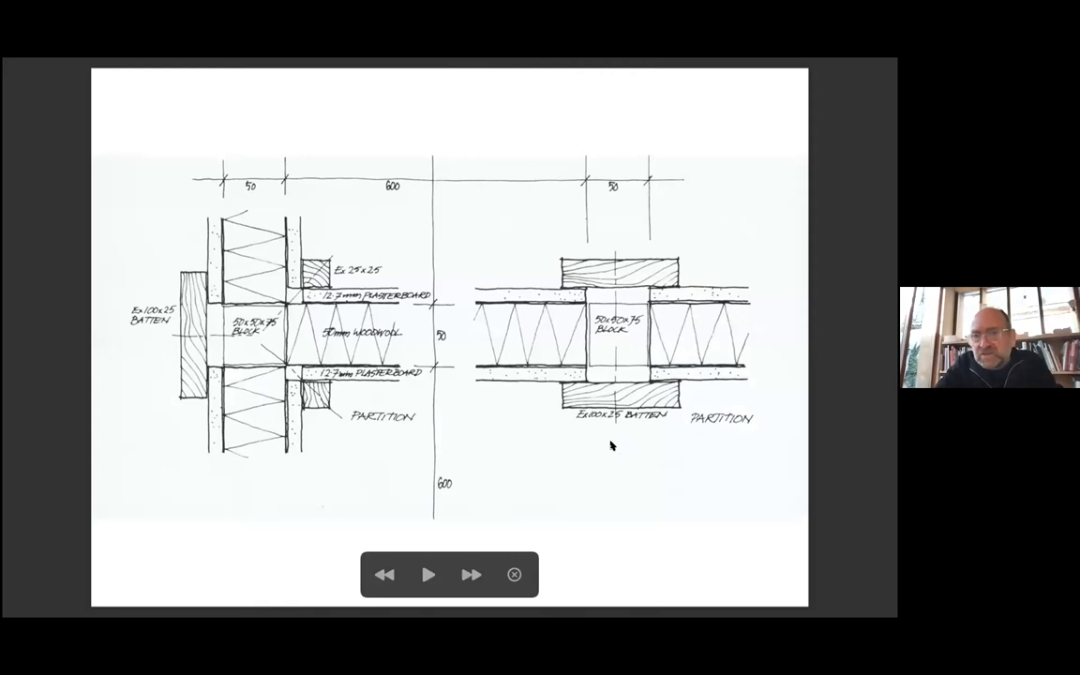
{"action": "mouse_move", "coordinate": [634, 298]}
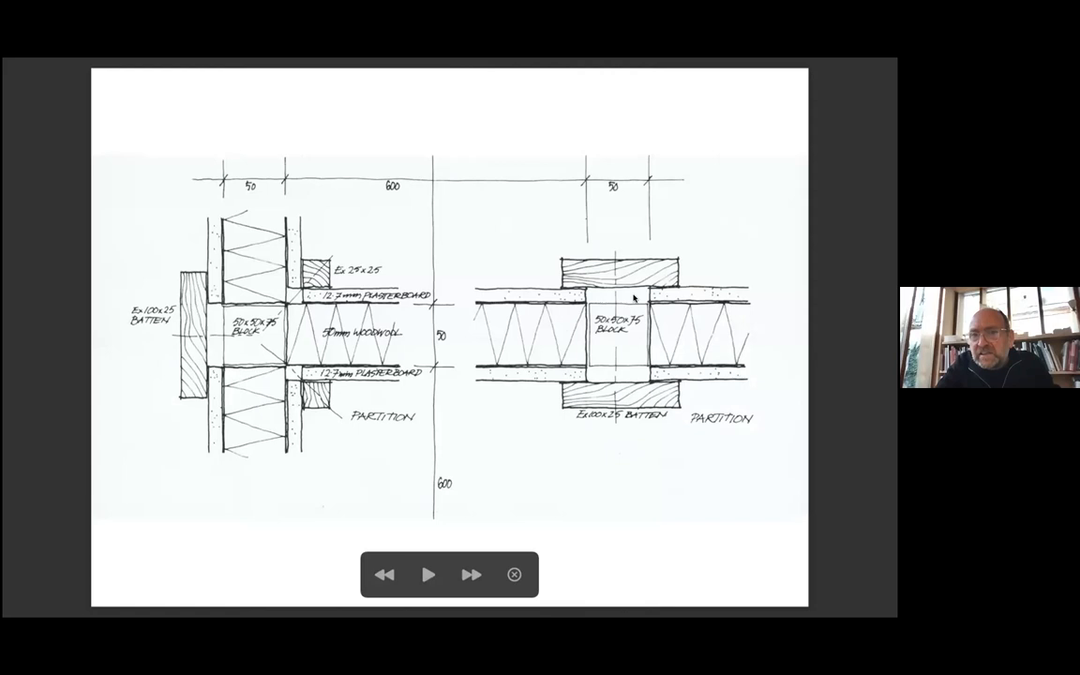
{"action": "mouse_move", "coordinate": [585, 273]}
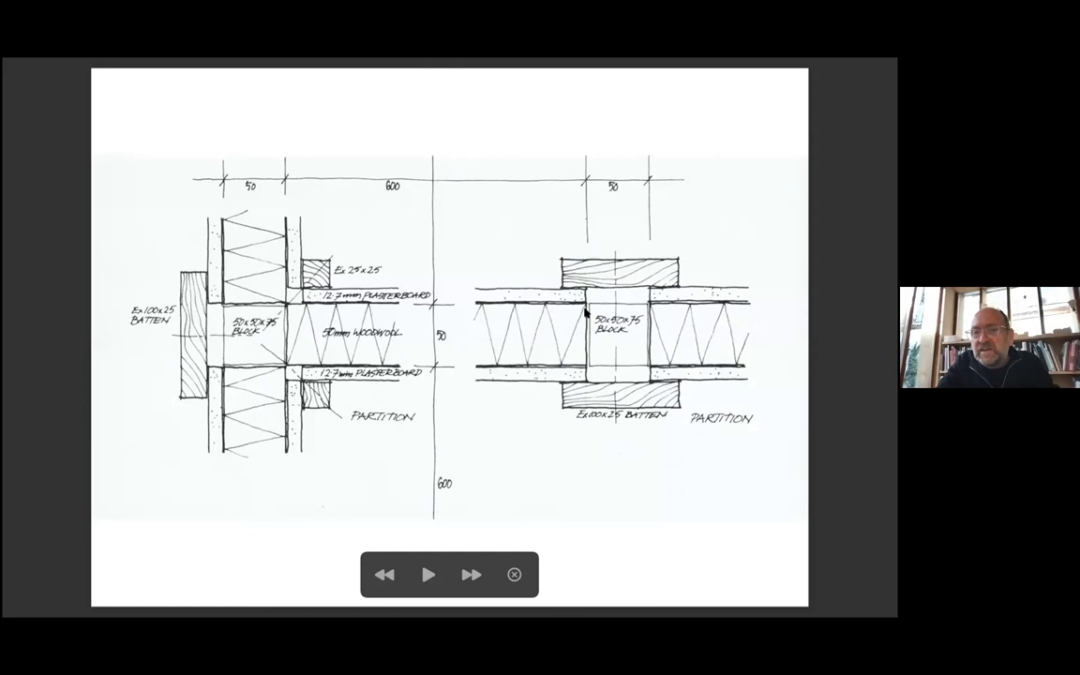
{"action": "mouse_move", "coordinate": [285, 293]}
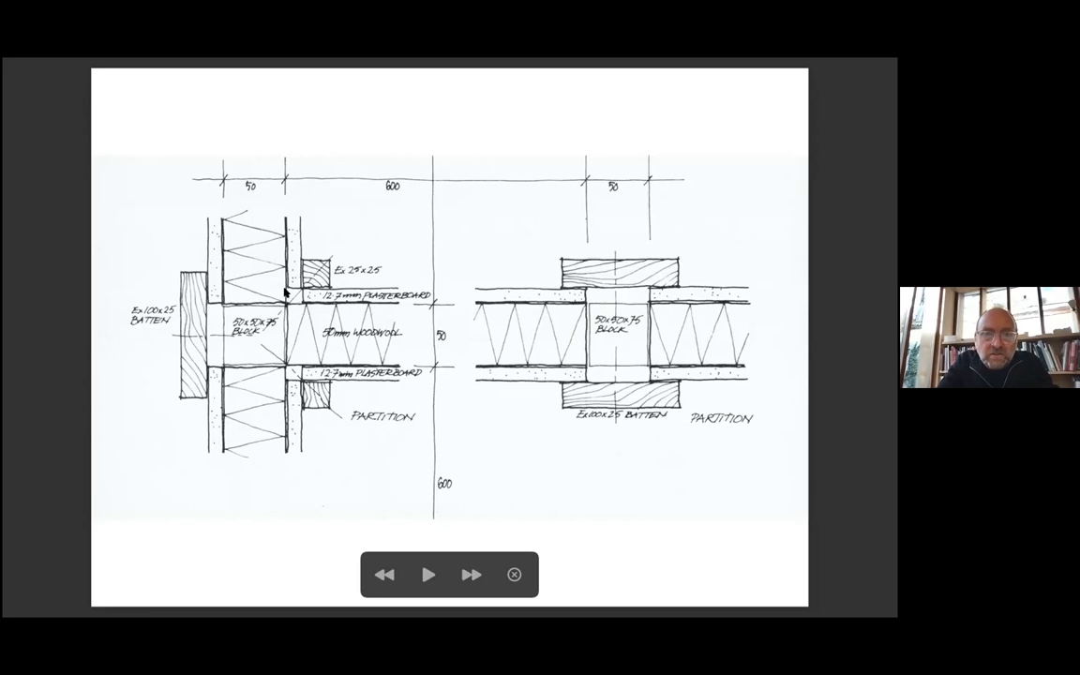